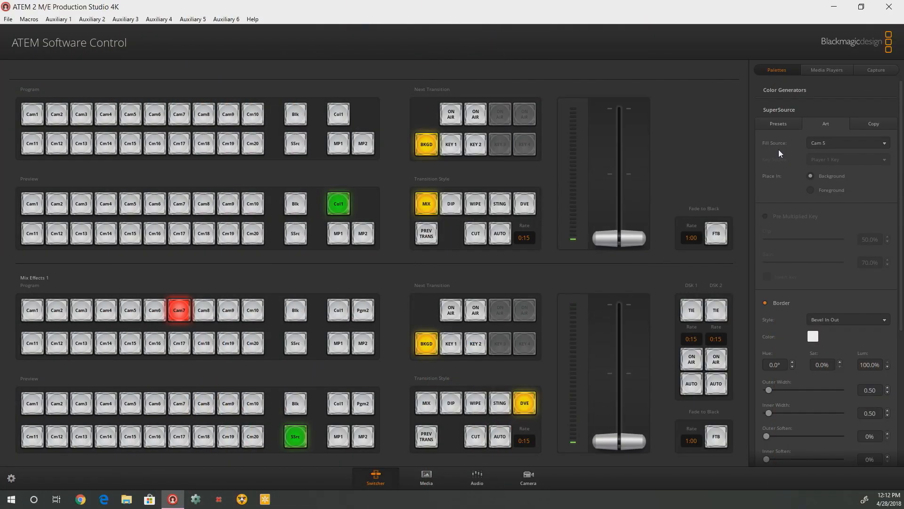
# Step: Set the M/E 1 transition style to Mix and take Key 1 on air
pyautogui.click(426, 403)
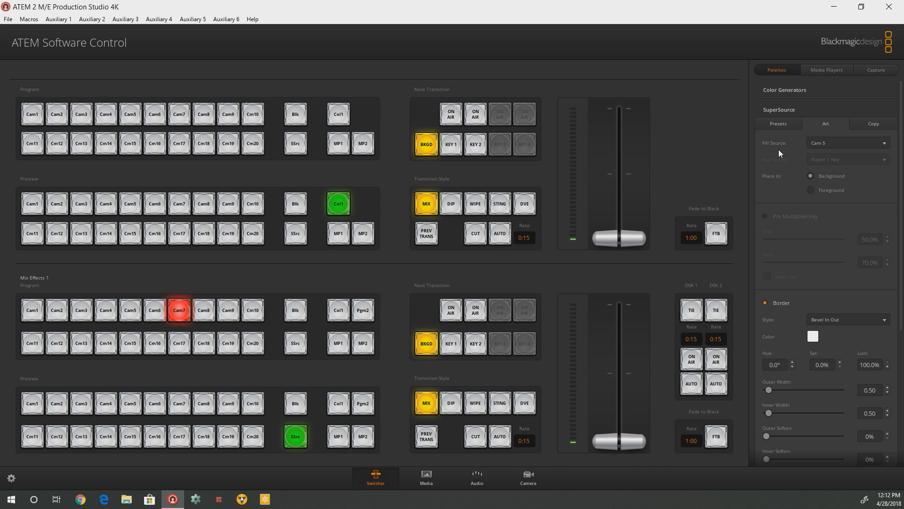
pyautogui.click(450, 310)
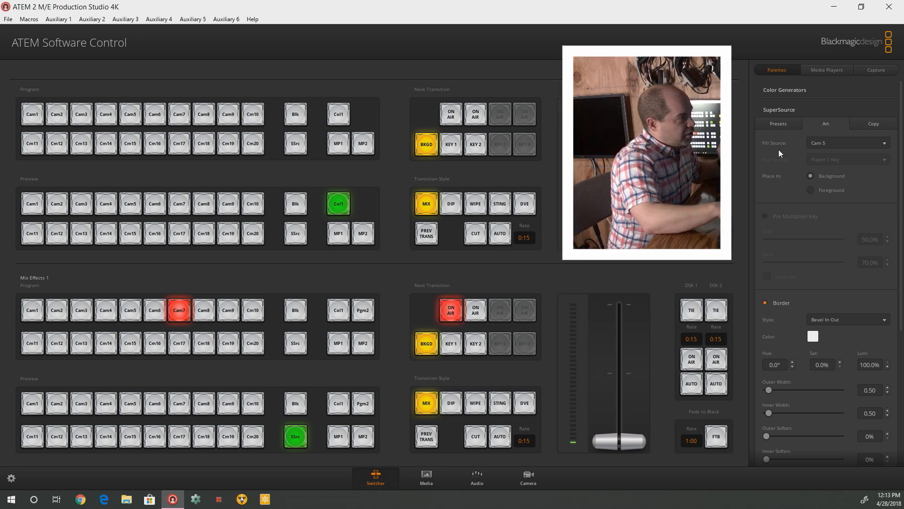